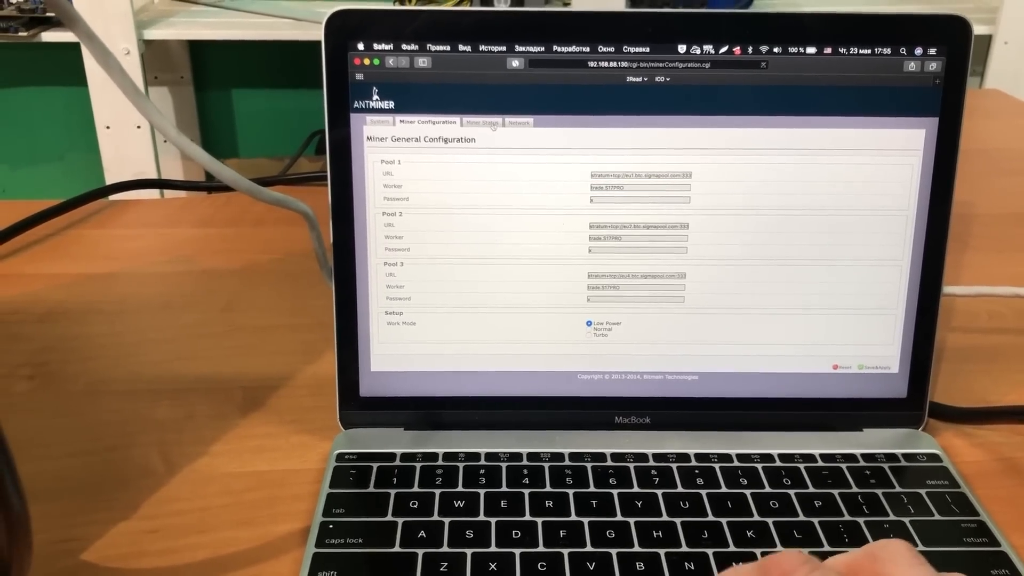
# Open the Miner Status page showing hashrate, three alive pools and chain temperatures.
pyautogui.click(481, 123)
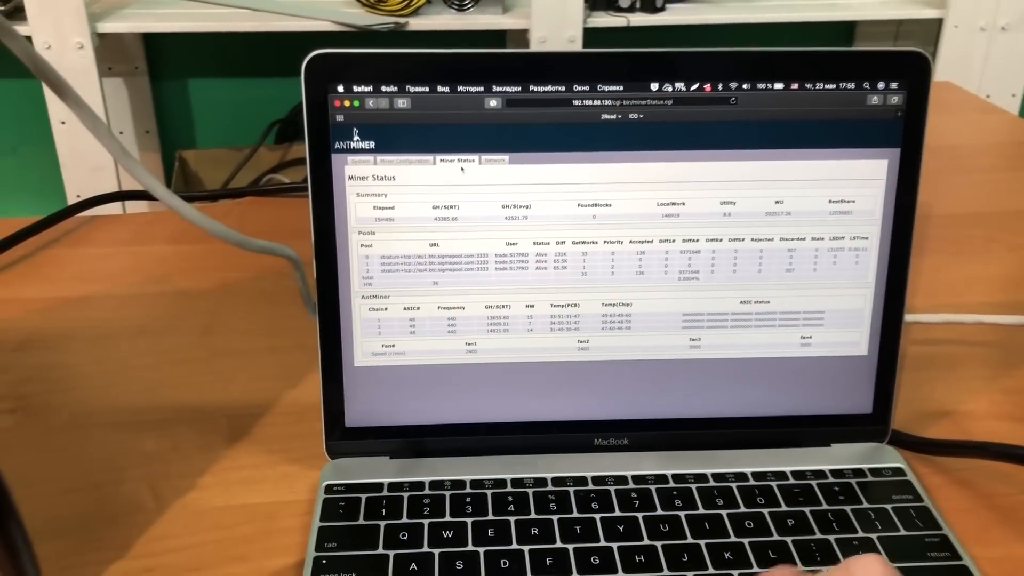
# In Miner Configuration, switch work mode from Low Power to Normal and Save&Apply.
pyautogui.click(404, 160)
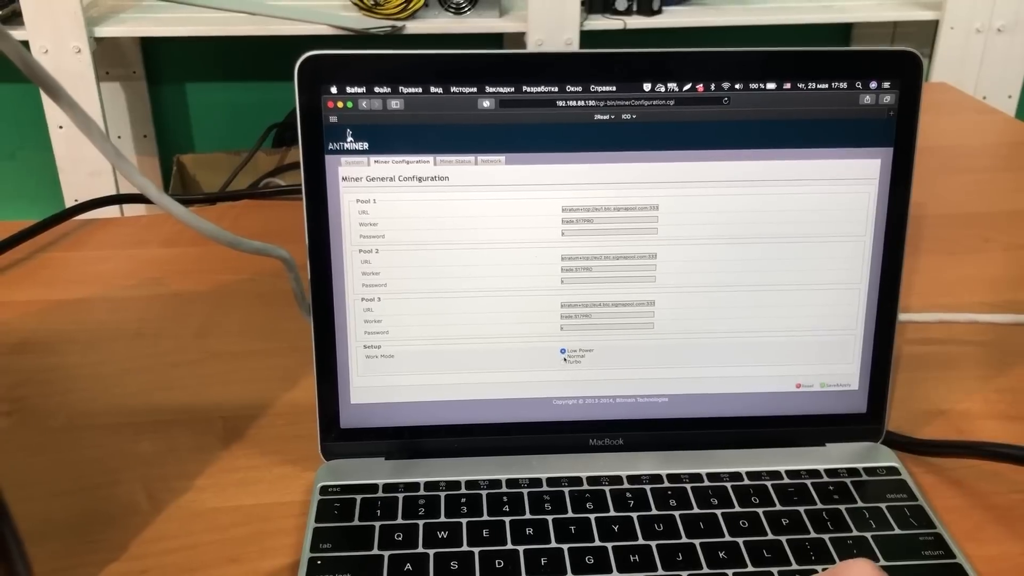
pyautogui.click(567, 348)
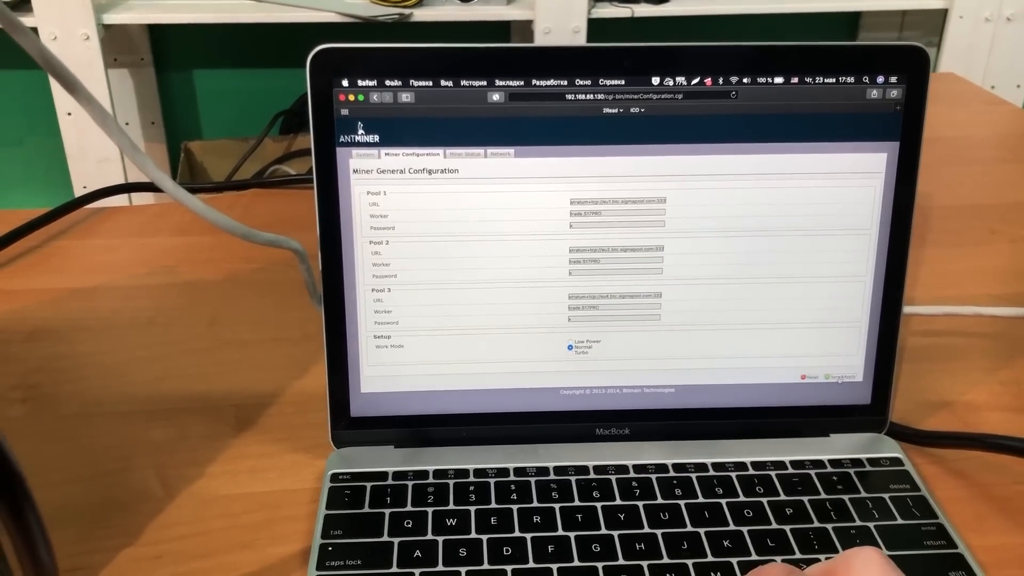
pyautogui.click(839, 378)
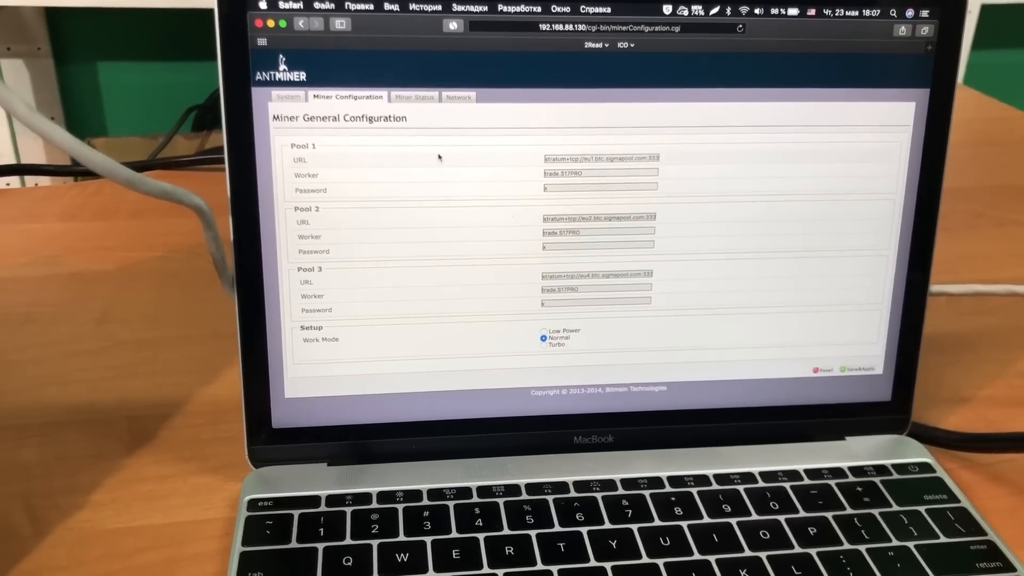
pyautogui.click(414, 96)
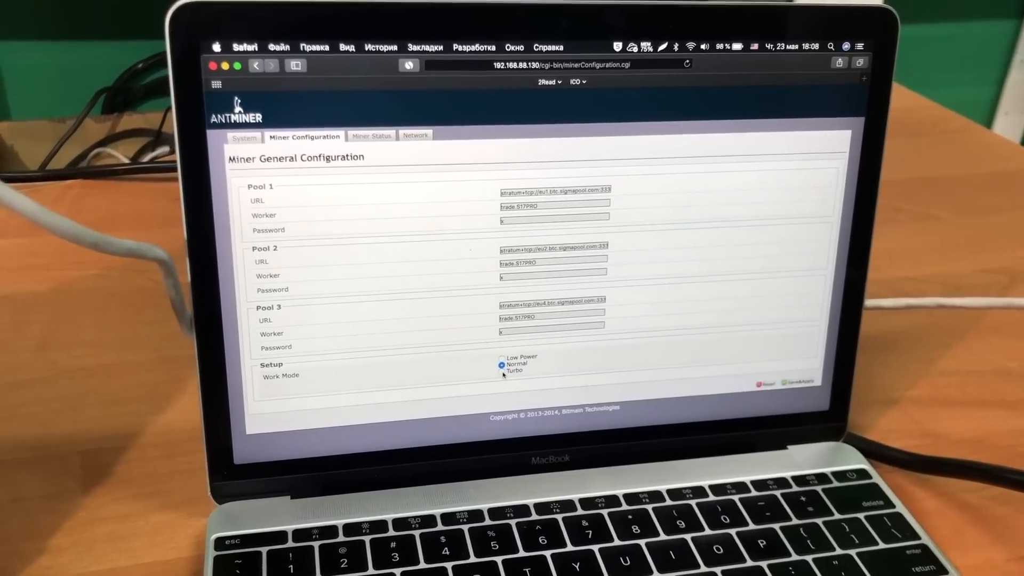
# Select the Turbo work mode and apply it.
pyautogui.click(501, 369)
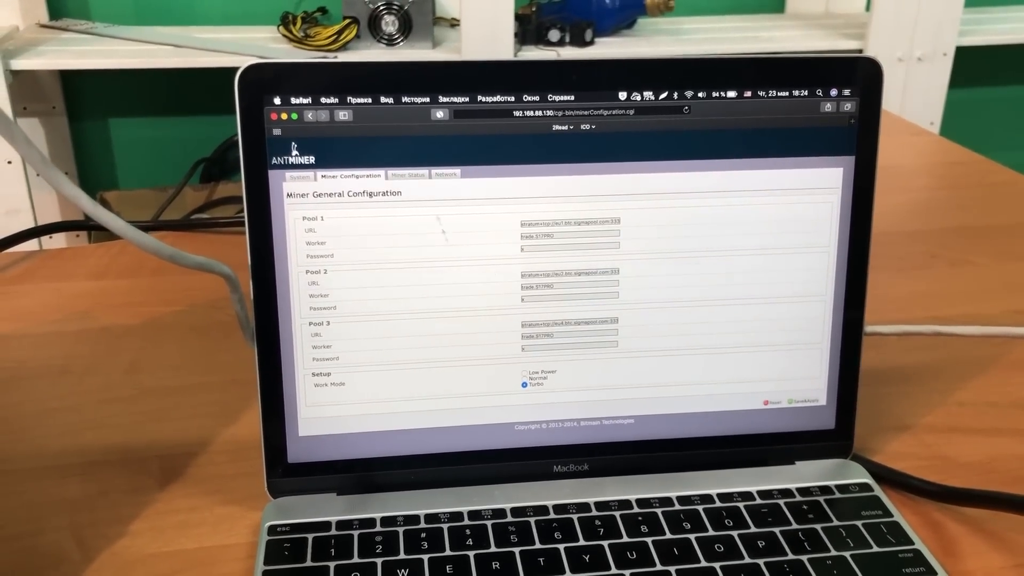
pyautogui.click(401, 172)
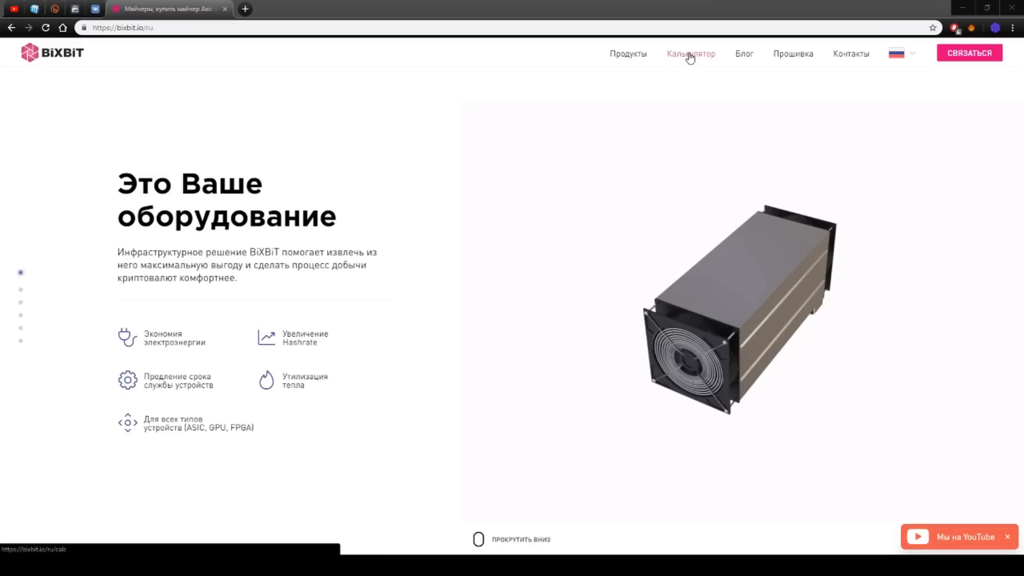
# Open Калькулятор, untick GPU for ASIC-only SHA-256, and focus the Hash Rate field.
pyautogui.click(691, 53)
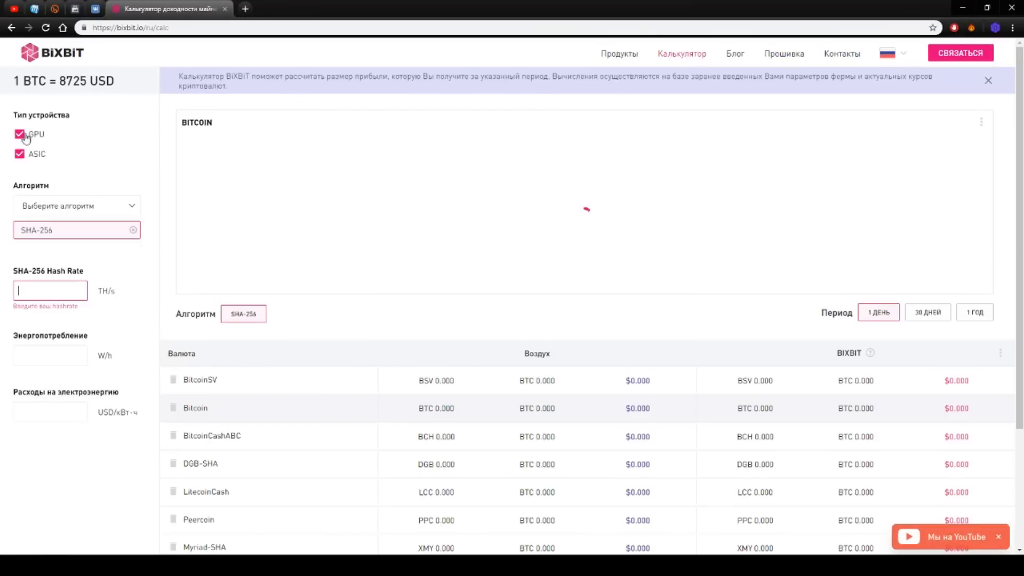
pyautogui.click(20, 134)
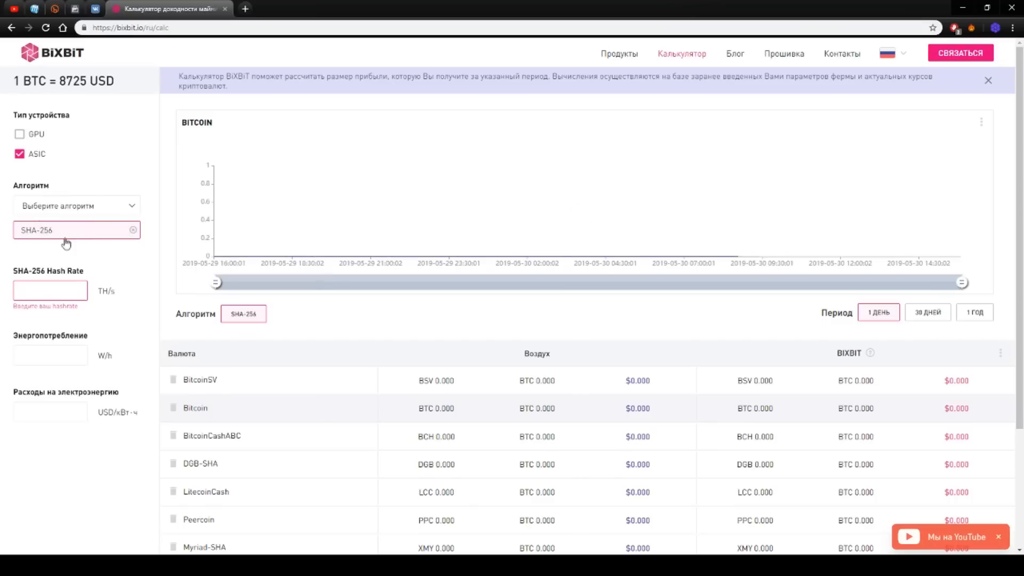
pyautogui.click(51, 291)
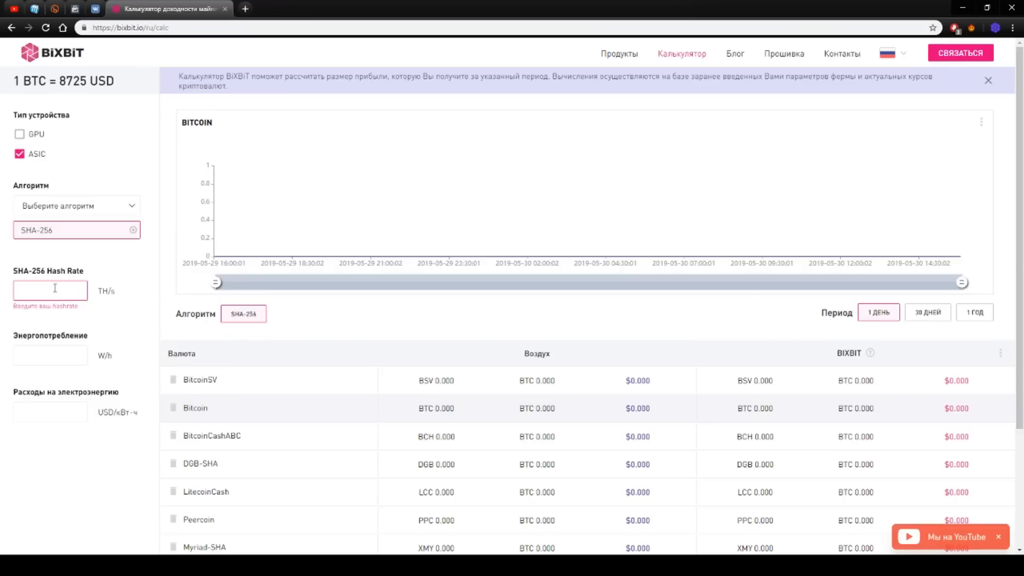
# Enter 42.5 TH/s hashrate, 1585 W power and 0.04 USD/kWh electricity cost.
pyautogui.write('42.5')
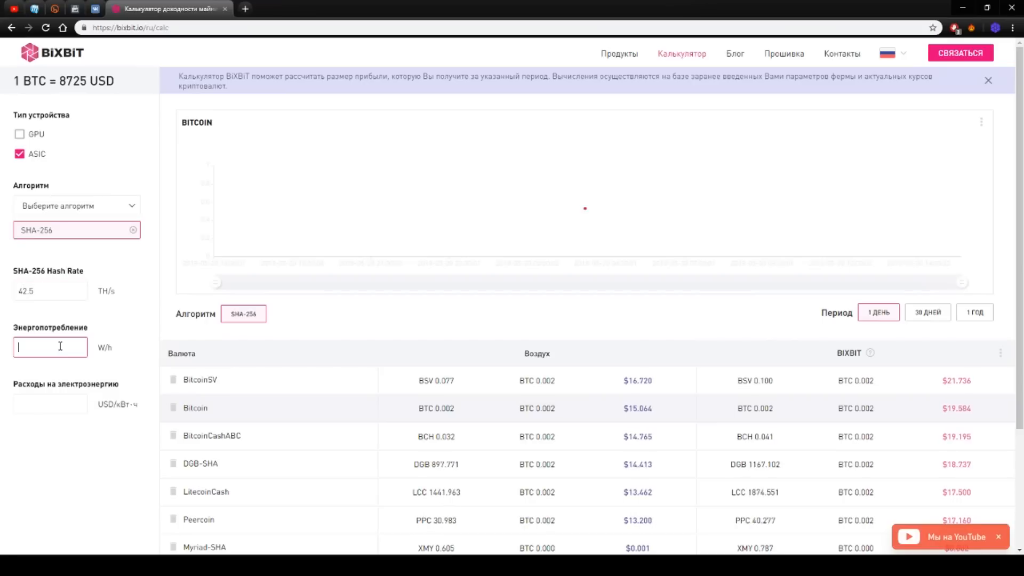
pyautogui.write('1585')
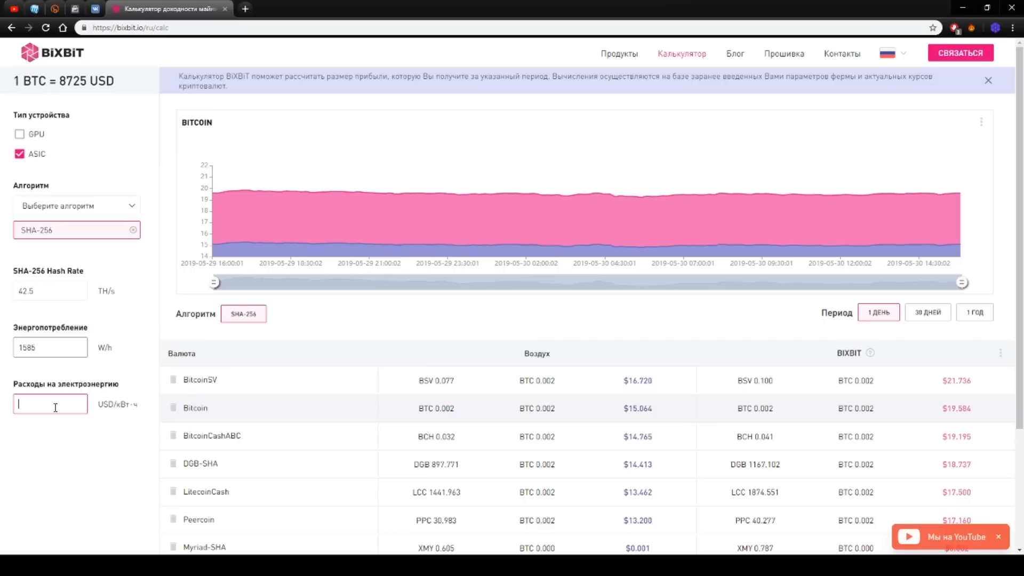
pyautogui.write('0.04')
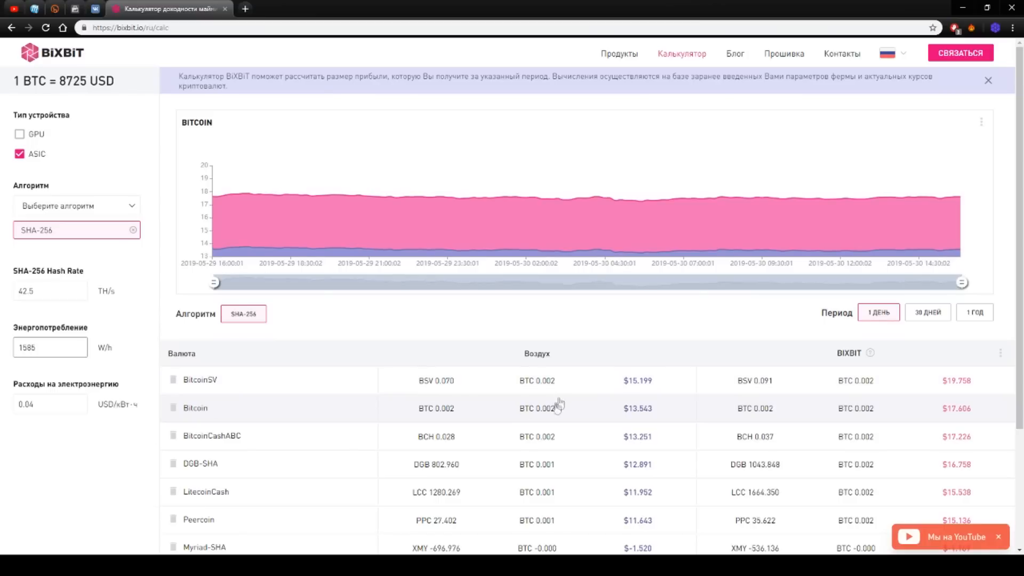
pyautogui.moveTo(253, 367)
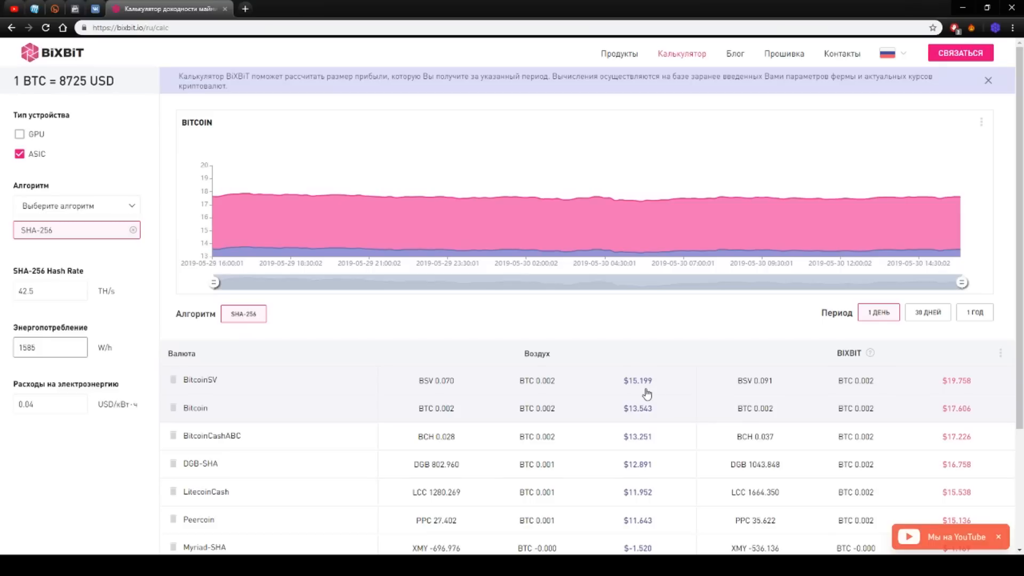
pyautogui.moveTo(665, 393)
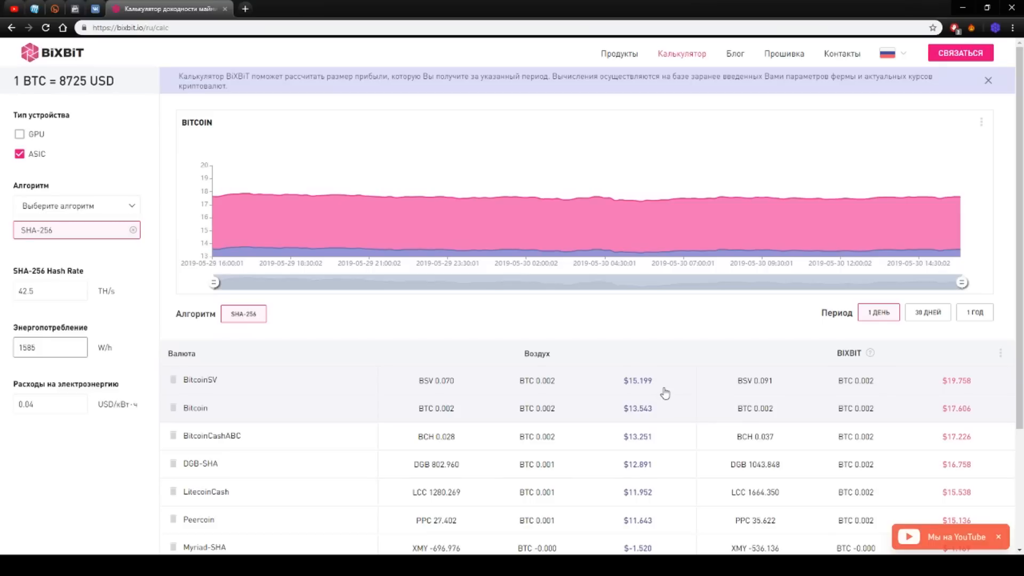
pyautogui.moveTo(647, 424)
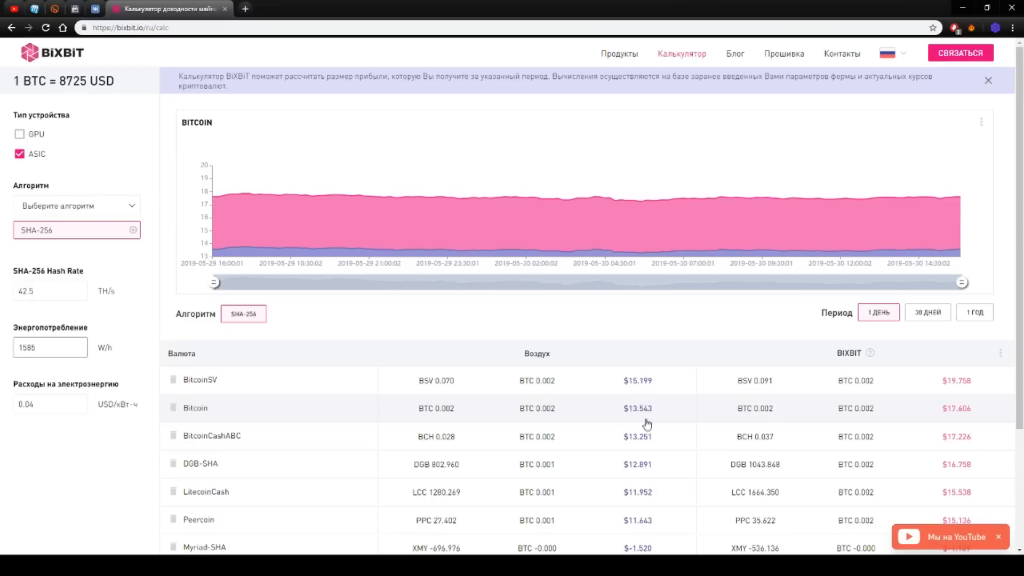
pyautogui.moveTo(661, 415)
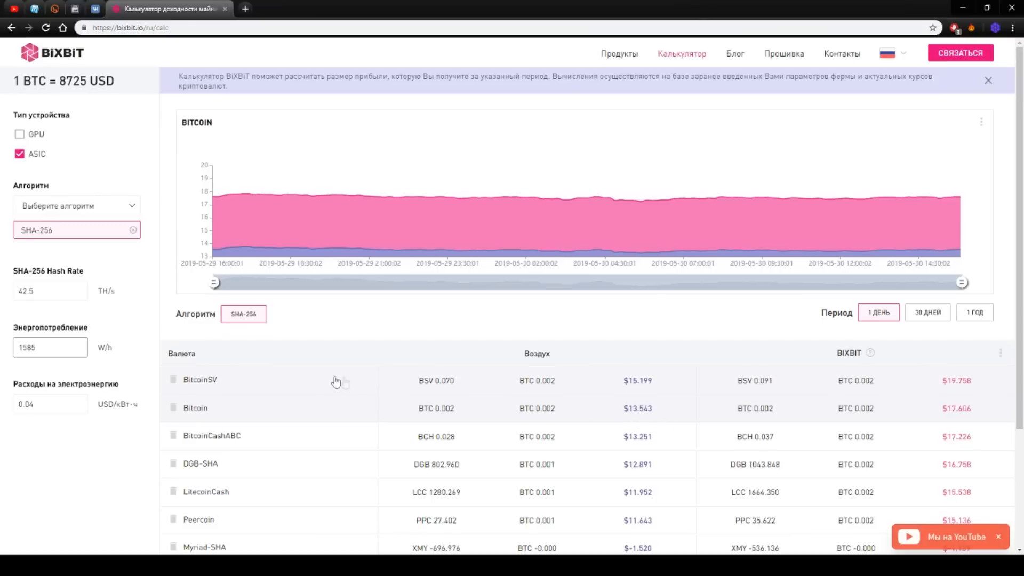
pyautogui.moveTo(553, 419)
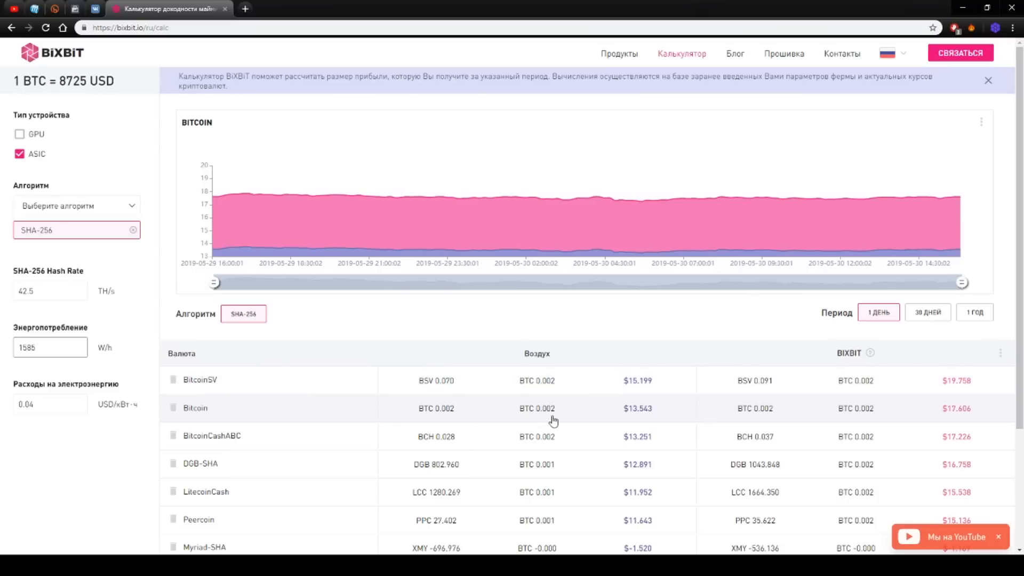
pyautogui.moveTo(666, 407)
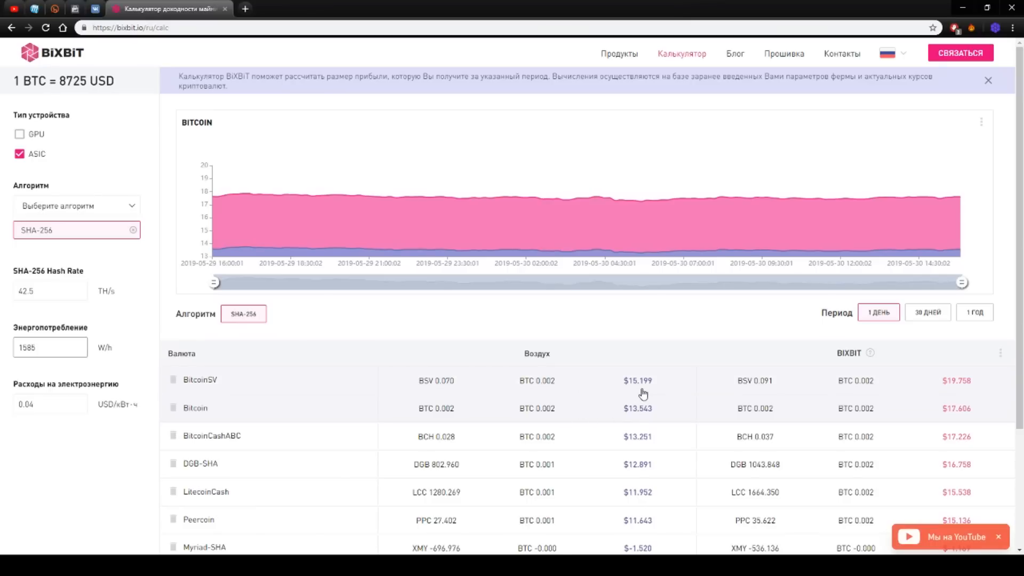
pyautogui.moveTo(85, 271)
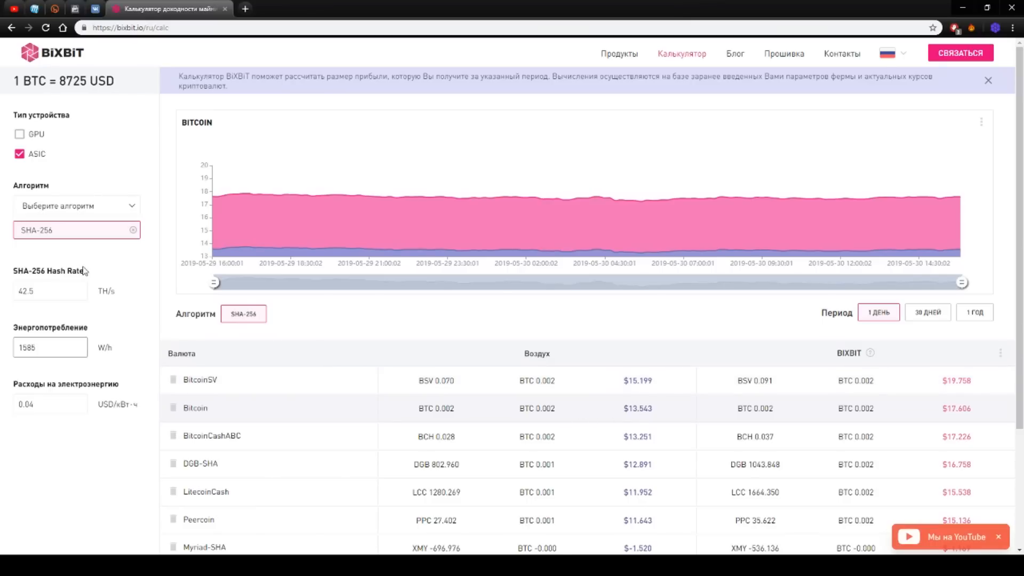
# Replace the inputs with 54.6 TH/s hashrate and 2231 W power consumption.
pyautogui.click(50, 290)
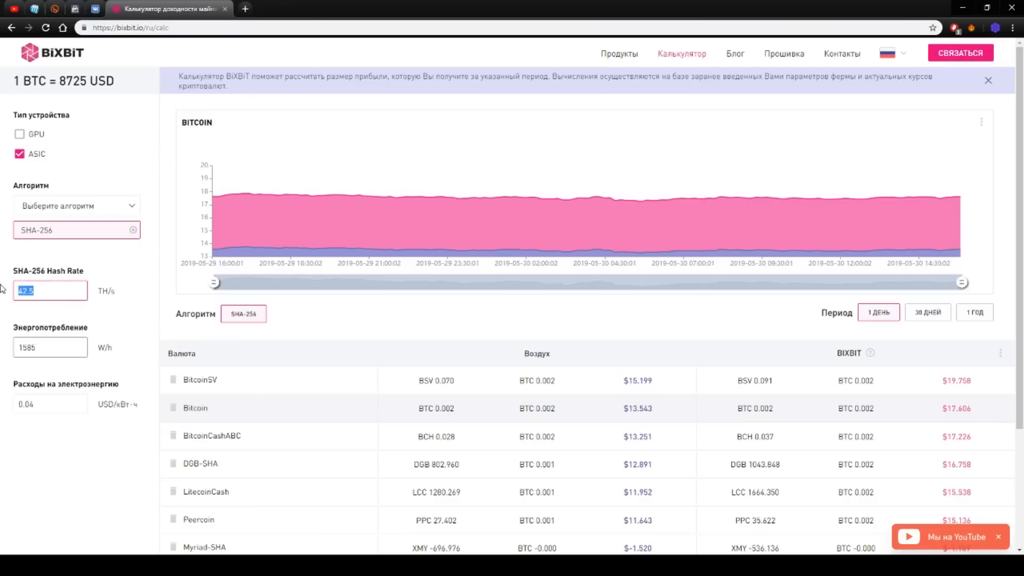
pyautogui.write('5')
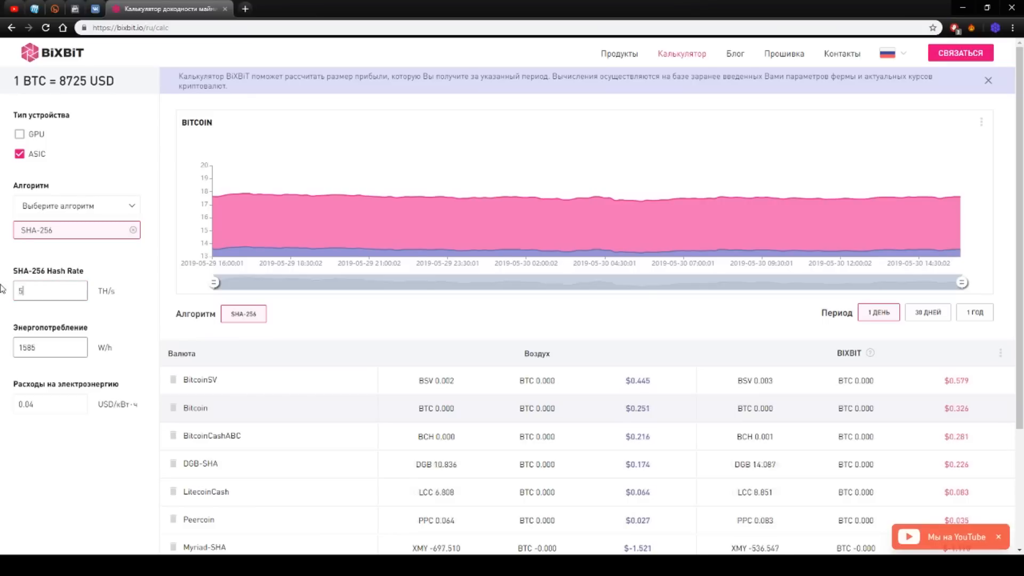
pyautogui.write('54.6')
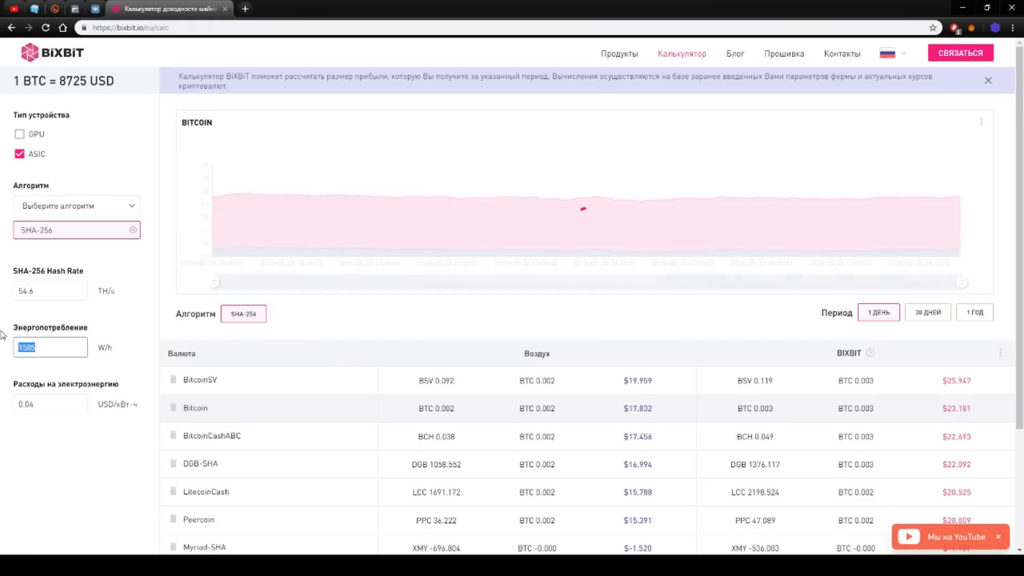
pyautogui.write('2231')
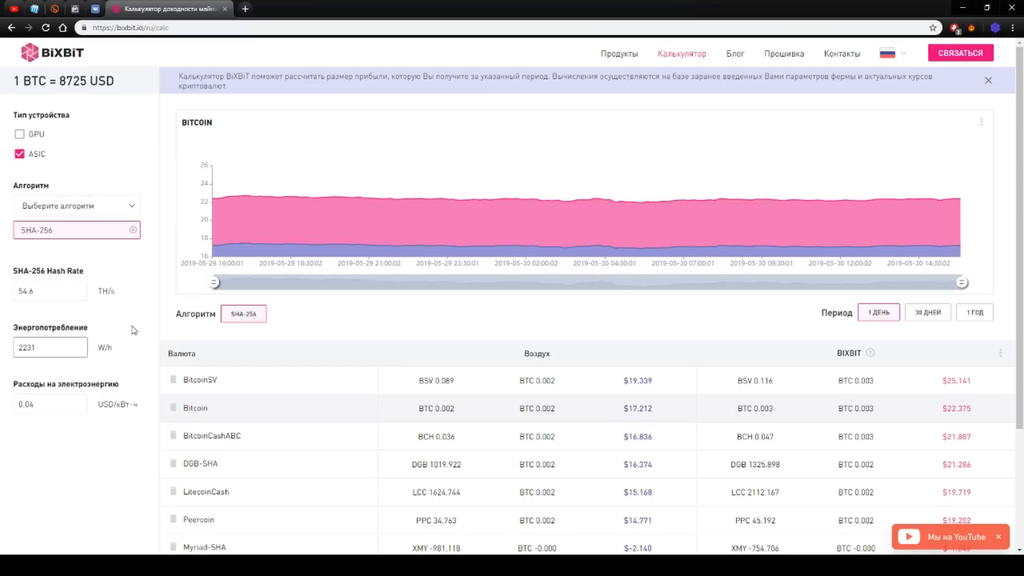
pyautogui.moveTo(133, 320)
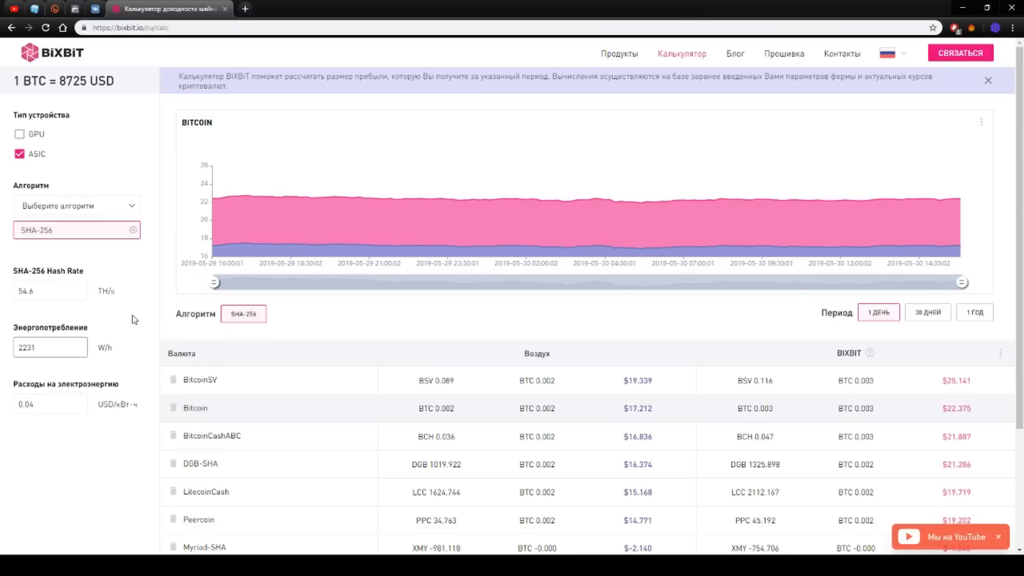
pyautogui.moveTo(146, 316)
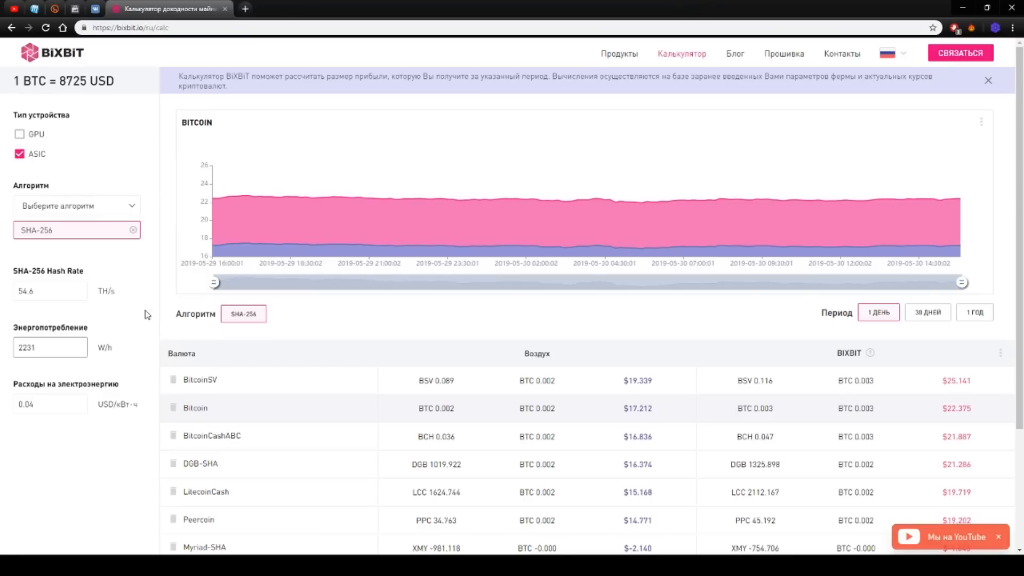
# Change power consumption to 2503 W alongside the 57.2 TH/s hashrate.
pyautogui.click(50, 291)
pyautogui.write('57.')
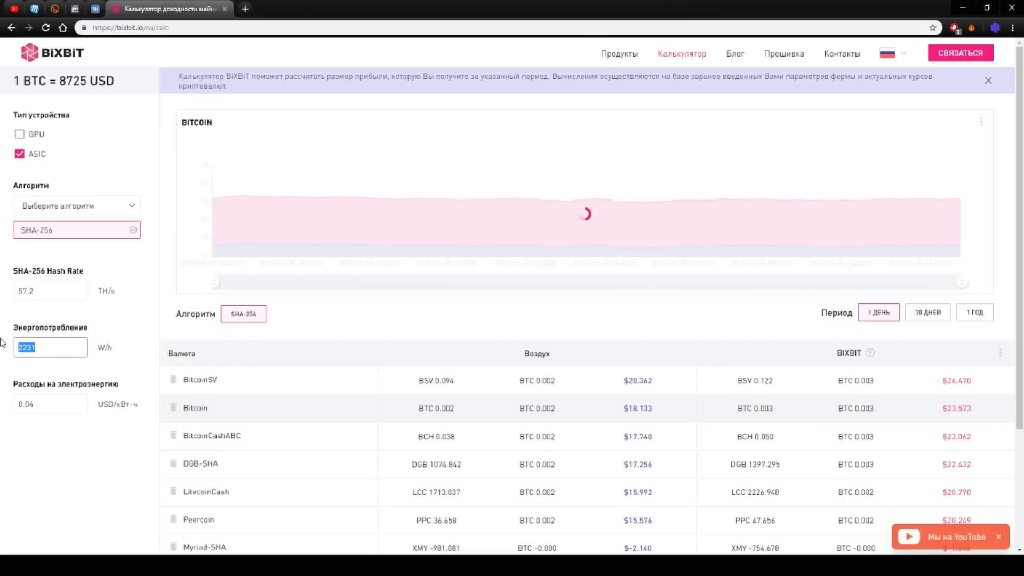
pyautogui.write('2503')
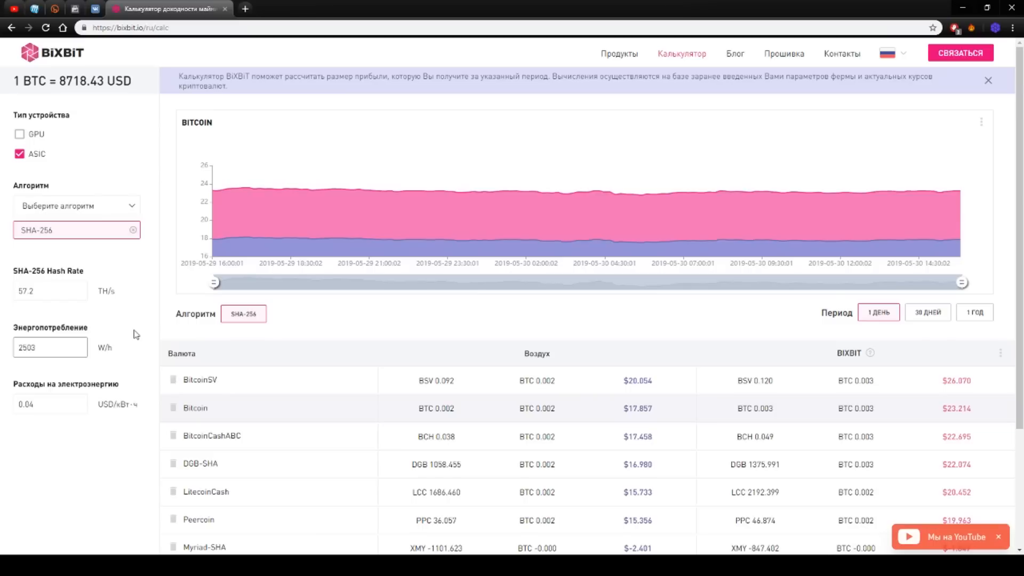
pyautogui.moveTo(119, 331)
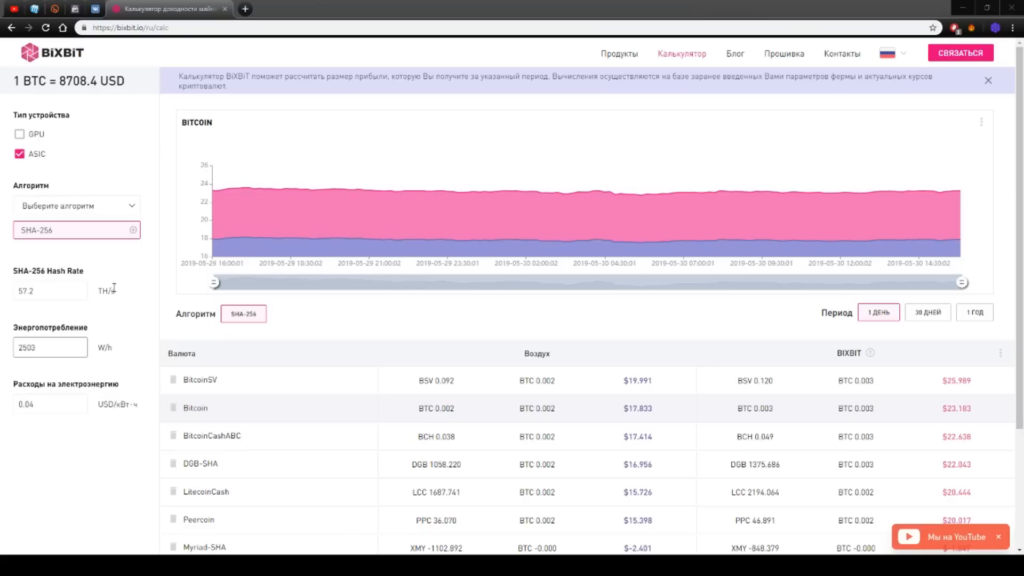
pyautogui.moveTo(116, 282)
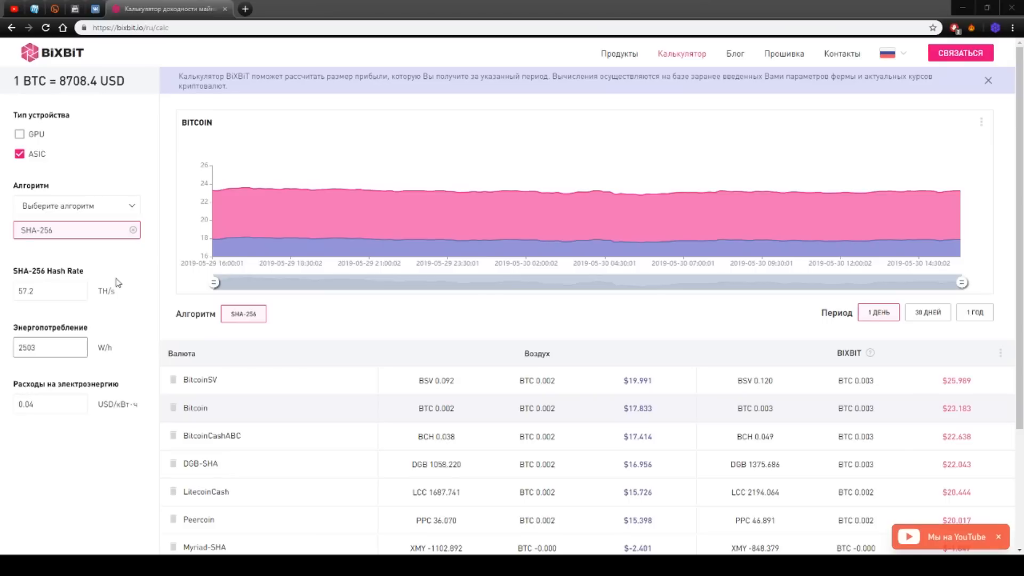
pyautogui.click(50, 291)
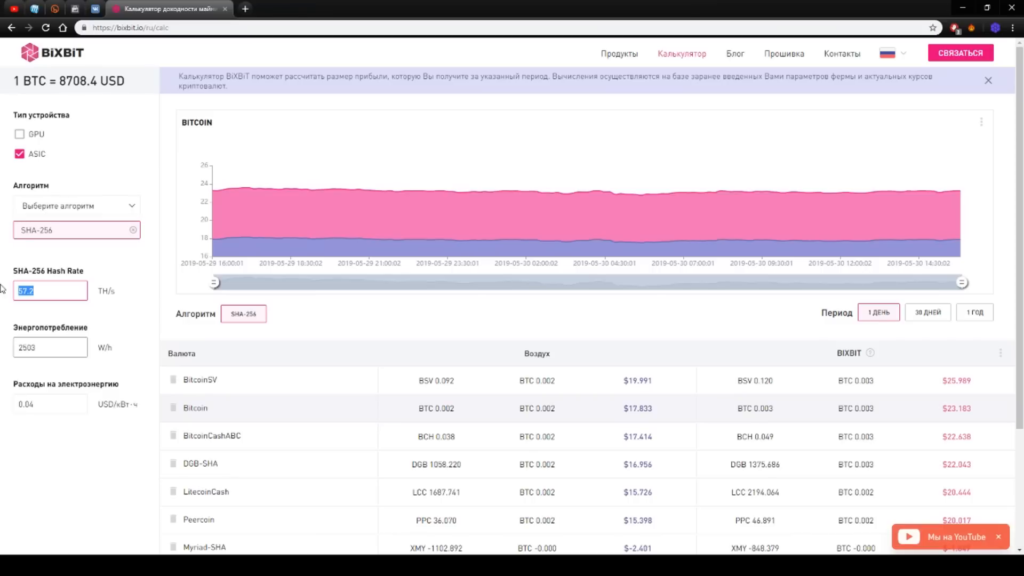
# Replace the hashrate with 17.9 TH/s and the power with 907 W.
pyautogui.write('17')
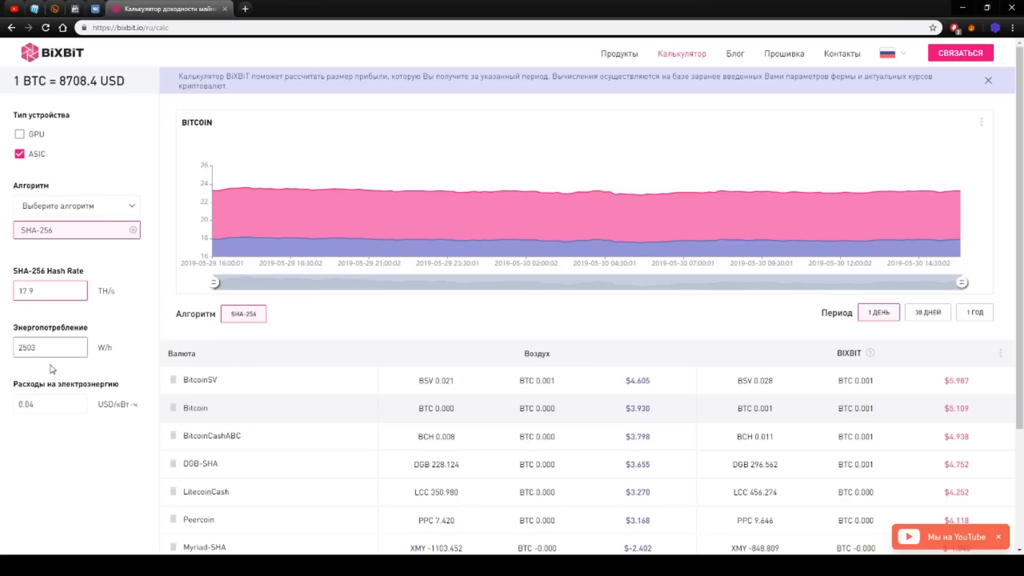
pyautogui.tripleClick(49, 346)
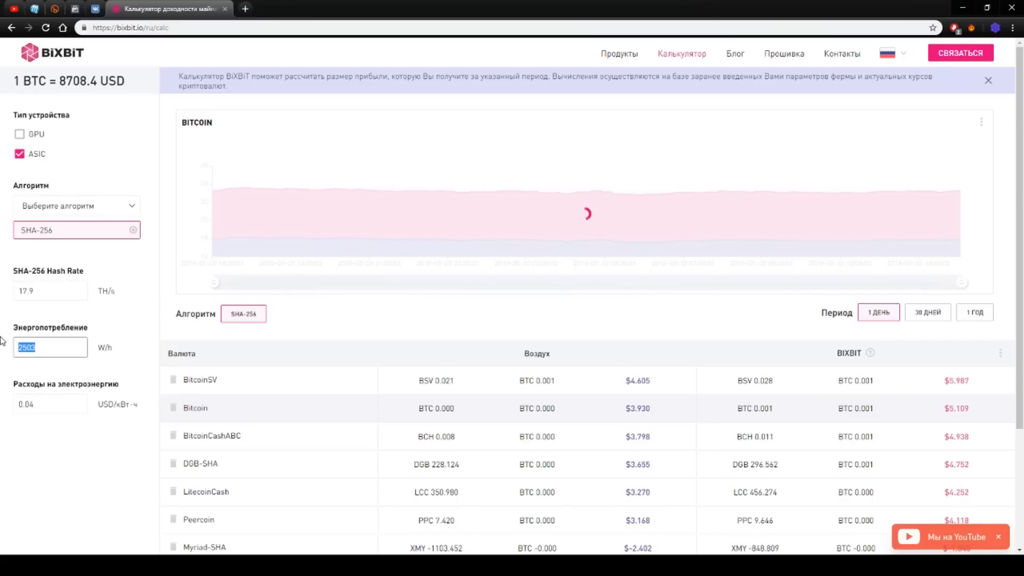
pyautogui.write('907')
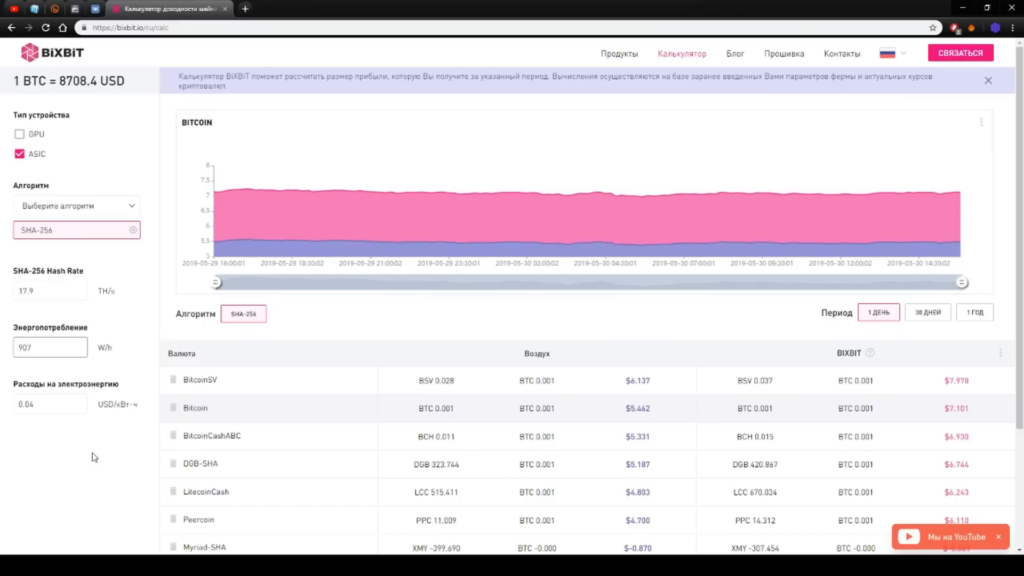
pyautogui.moveTo(245, 381)
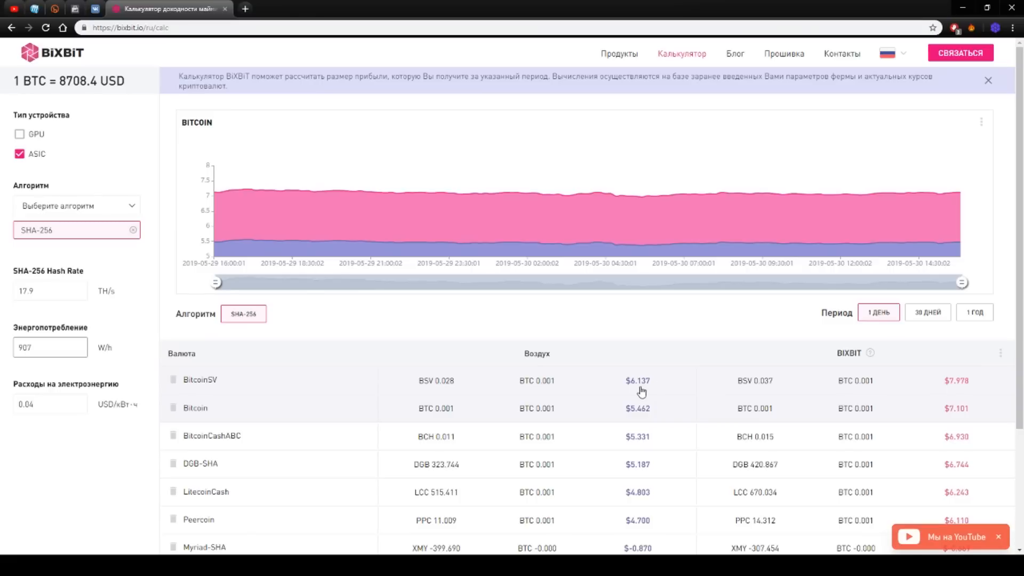
pyautogui.moveTo(579, 434)
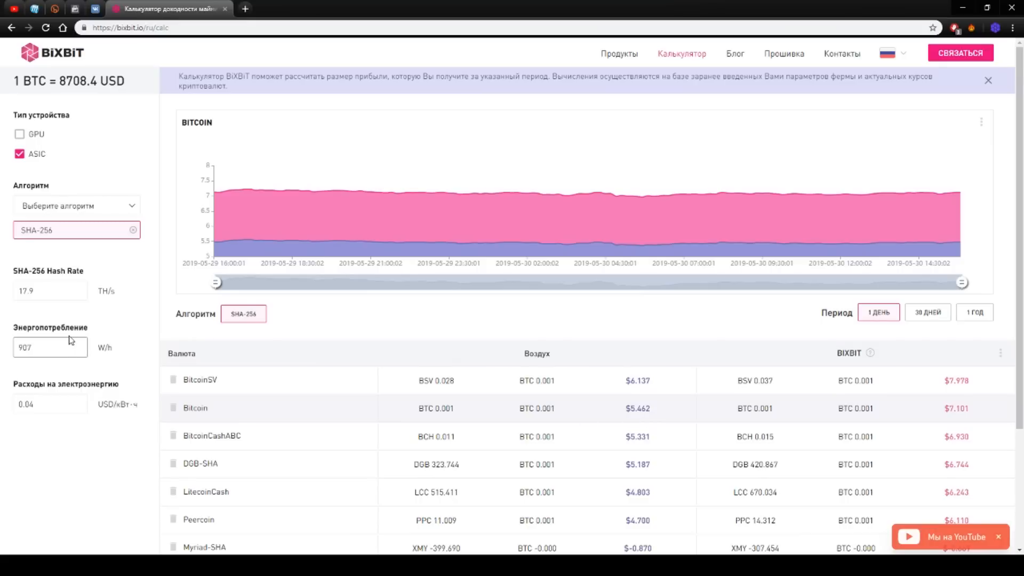
pyautogui.click(49, 291)
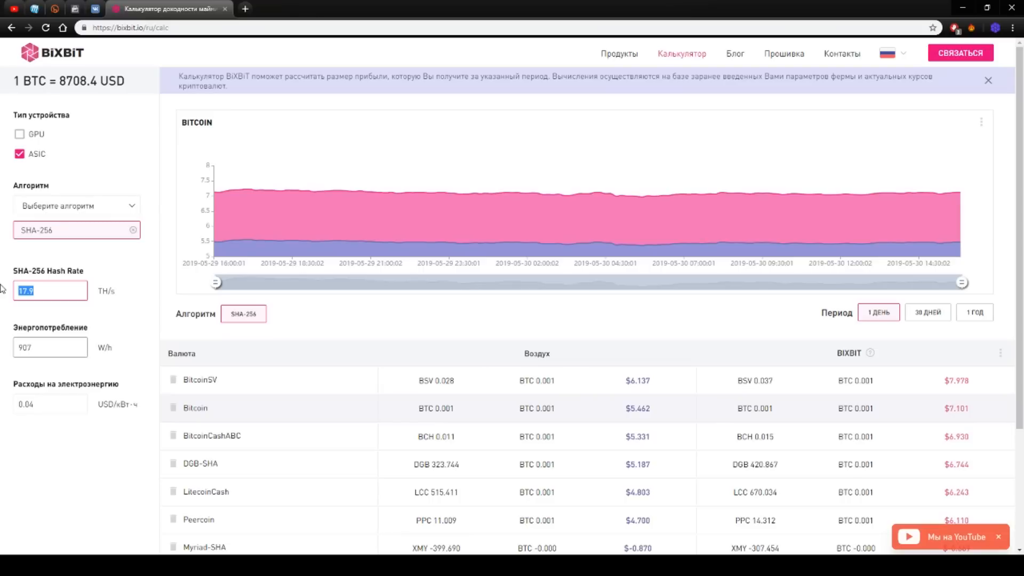
# Enter 28 TH/s hashrate and 1684 W power consumption.
pyautogui.write('28')
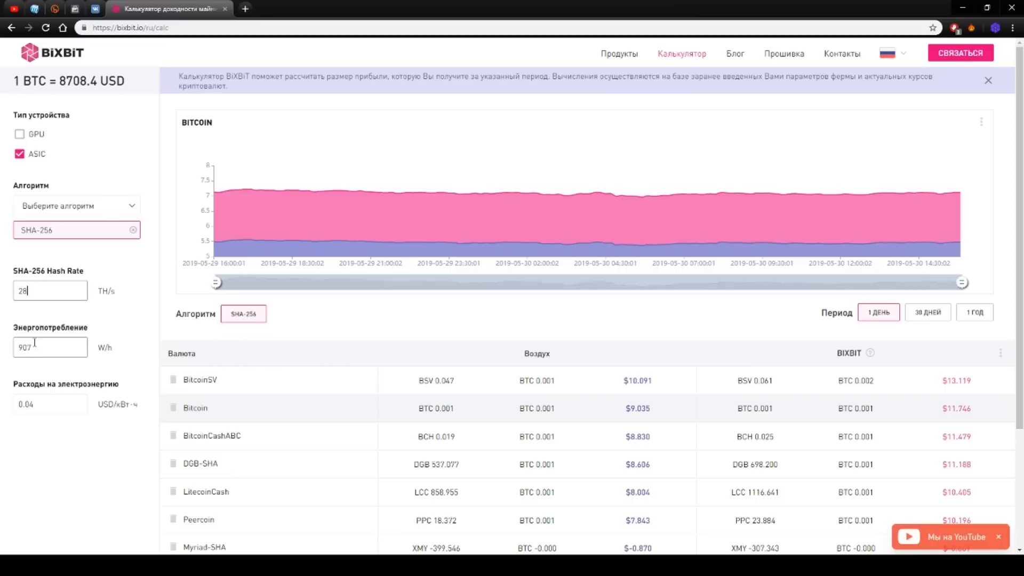
pyautogui.write('1')
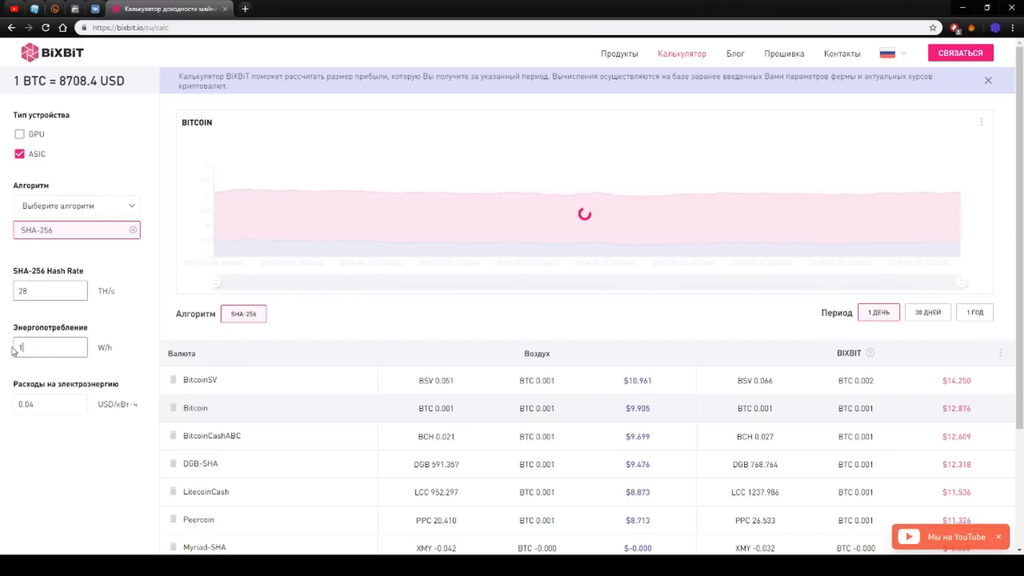
pyautogui.write('1684')
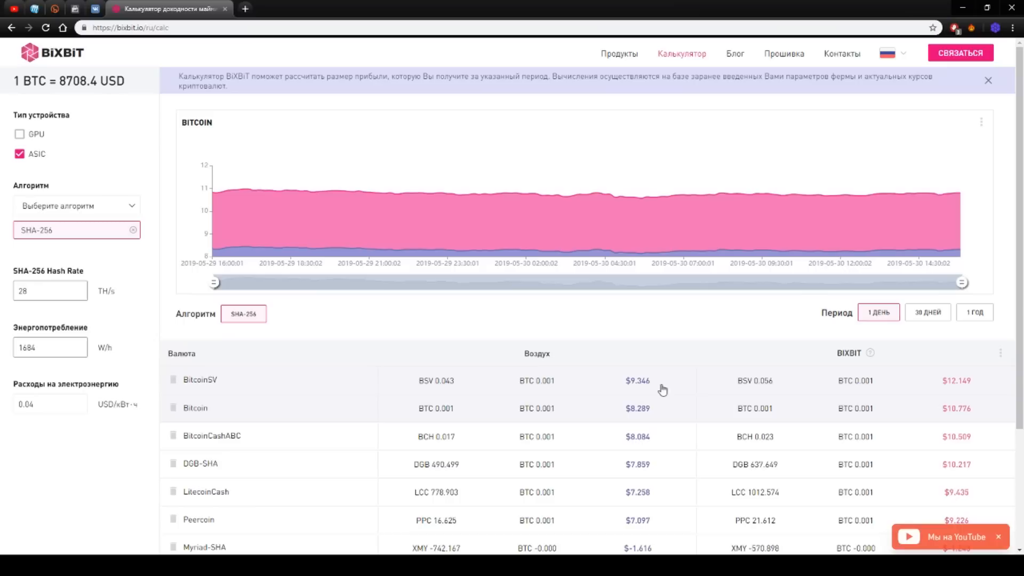
pyautogui.moveTo(639, 416)
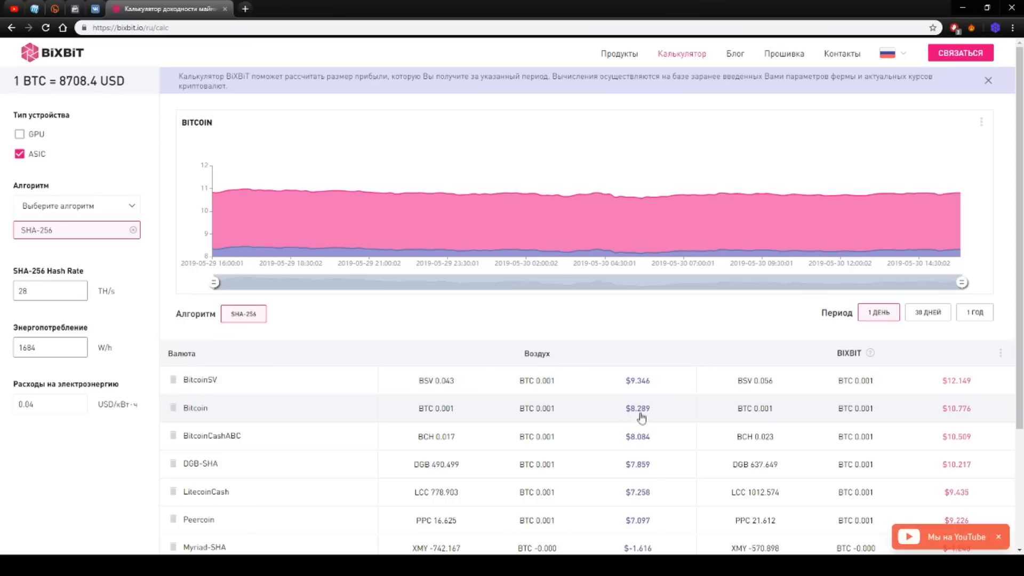
pyautogui.moveTo(447, 315)
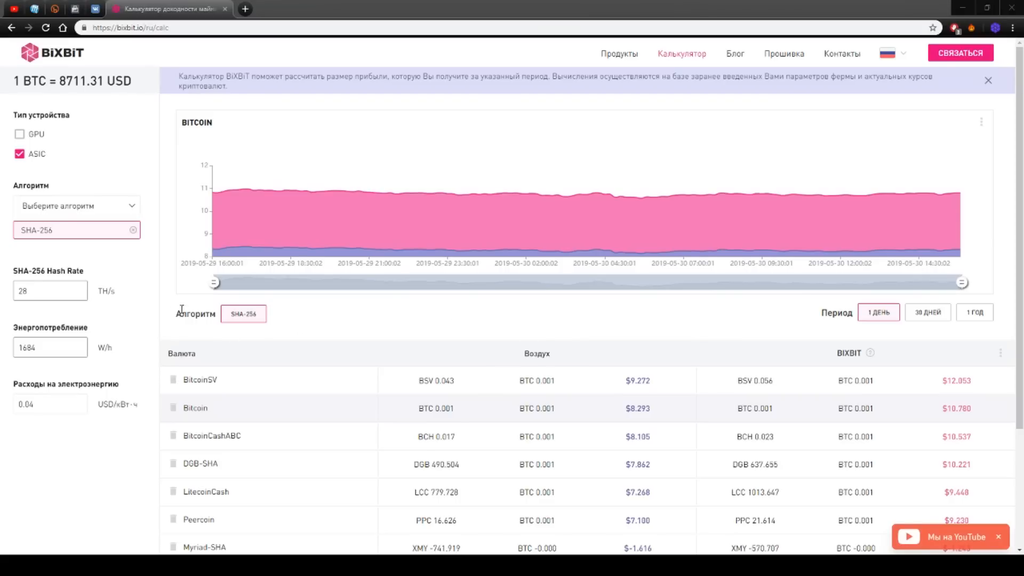
# Enter 20.4 TH/s hashrate and 2010 W power, then review 1 ДЕНЬ profits.
pyautogui.write('20.4')
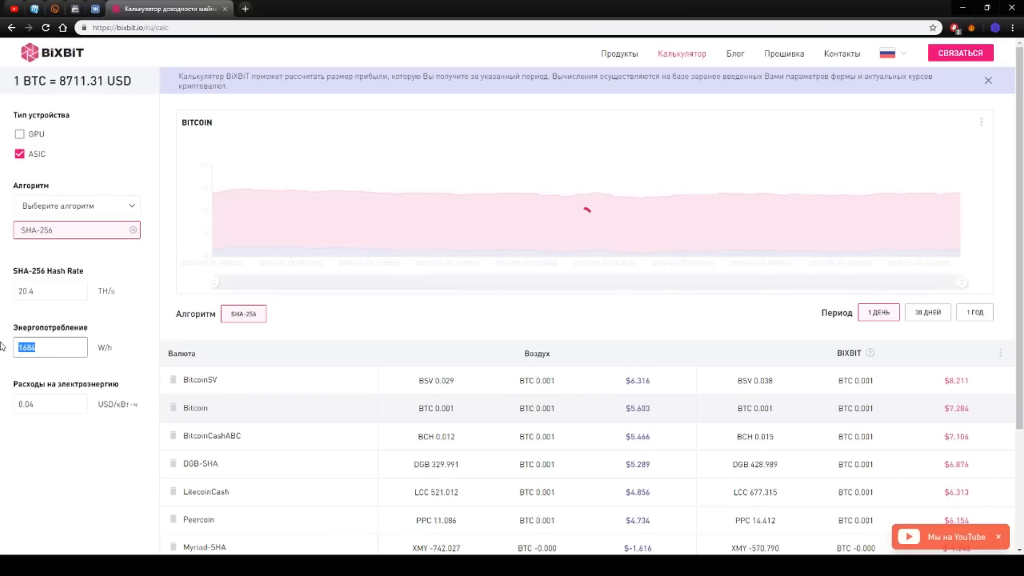
pyautogui.write('2010')
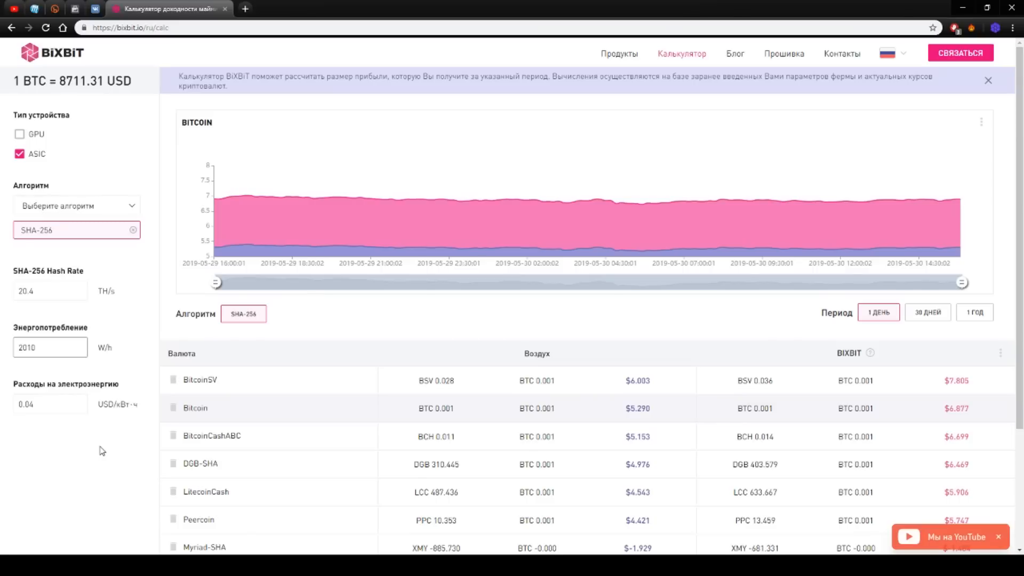
pyautogui.moveTo(375, 345)
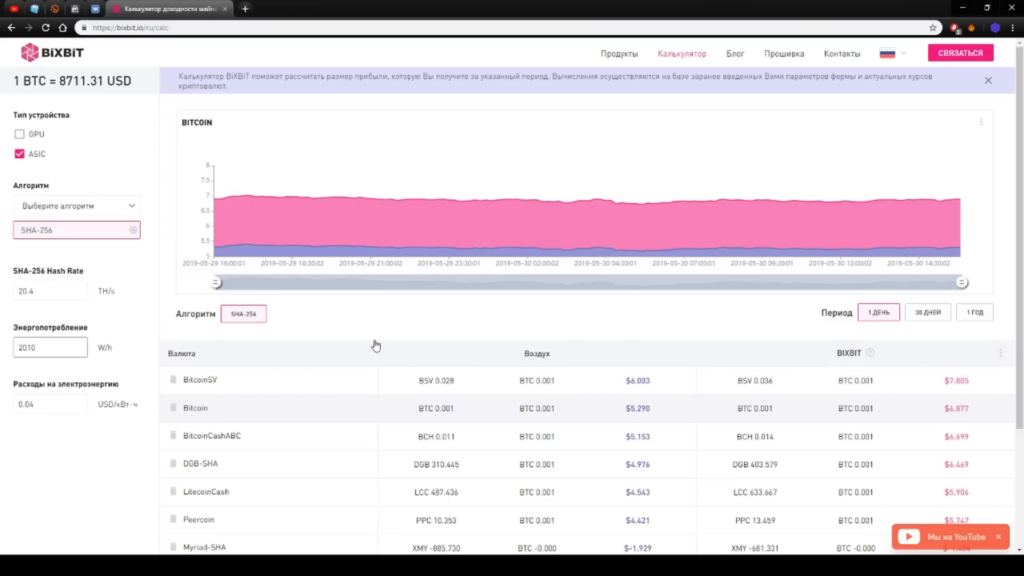
pyautogui.moveTo(192, 400)
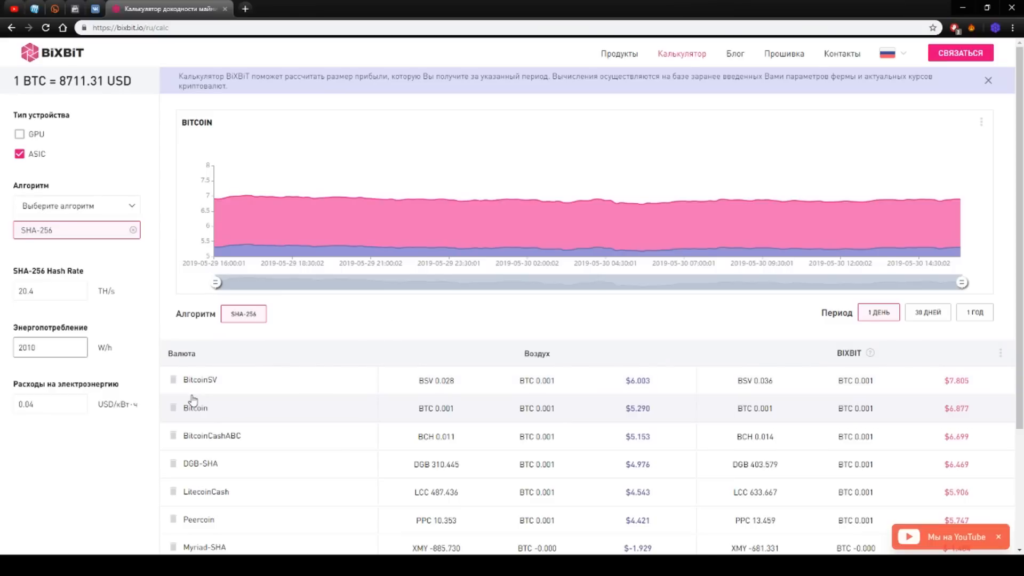
pyautogui.moveTo(653, 407)
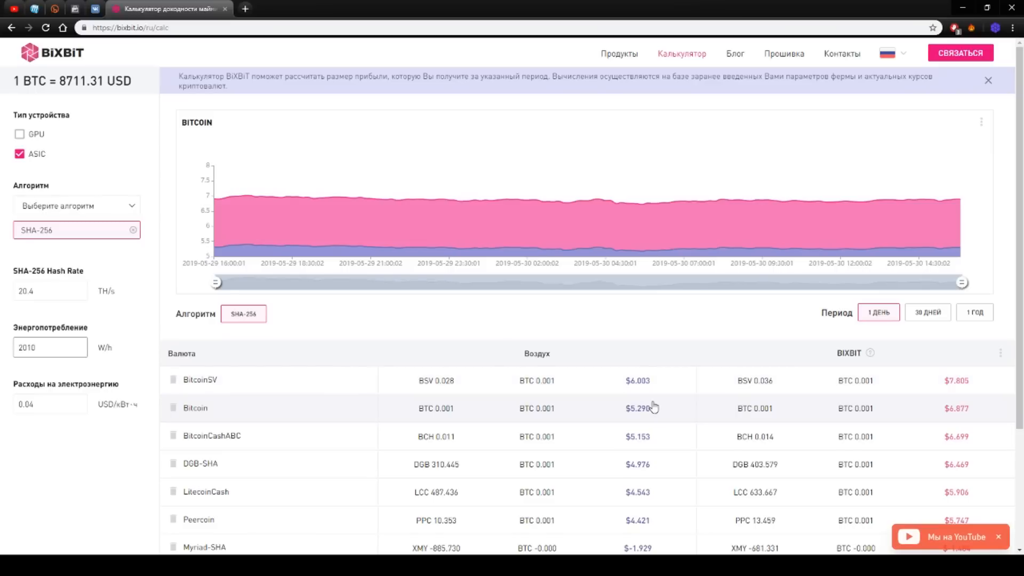
pyautogui.moveTo(663, 386)
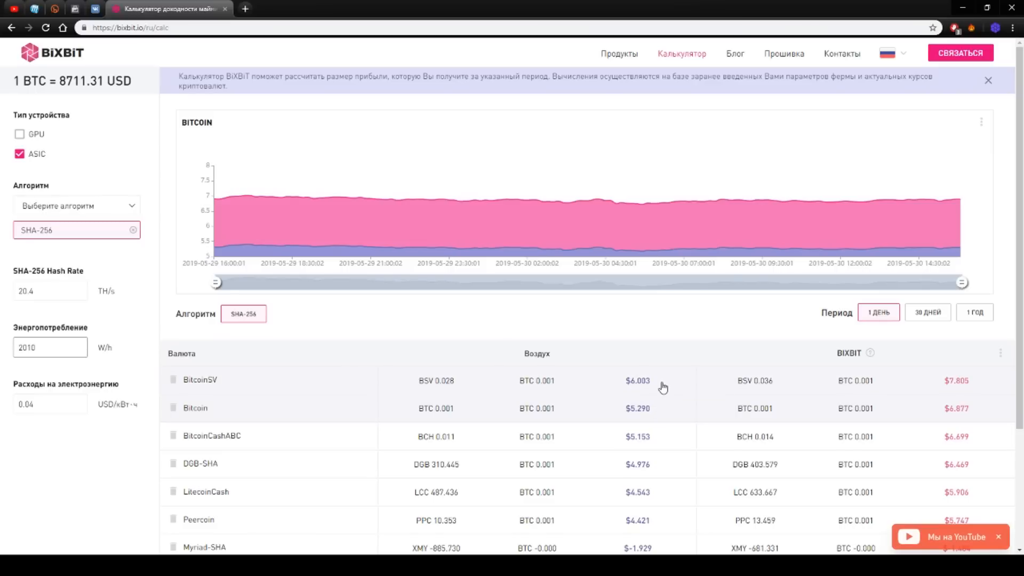
pyautogui.moveTo(646, 393)
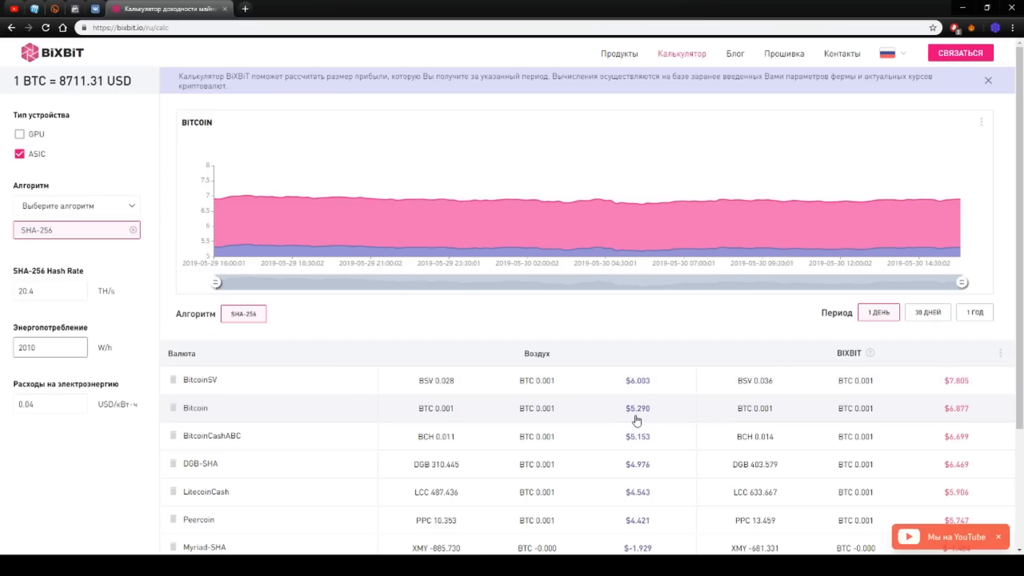
pyautogui.moveTo(477, 335)
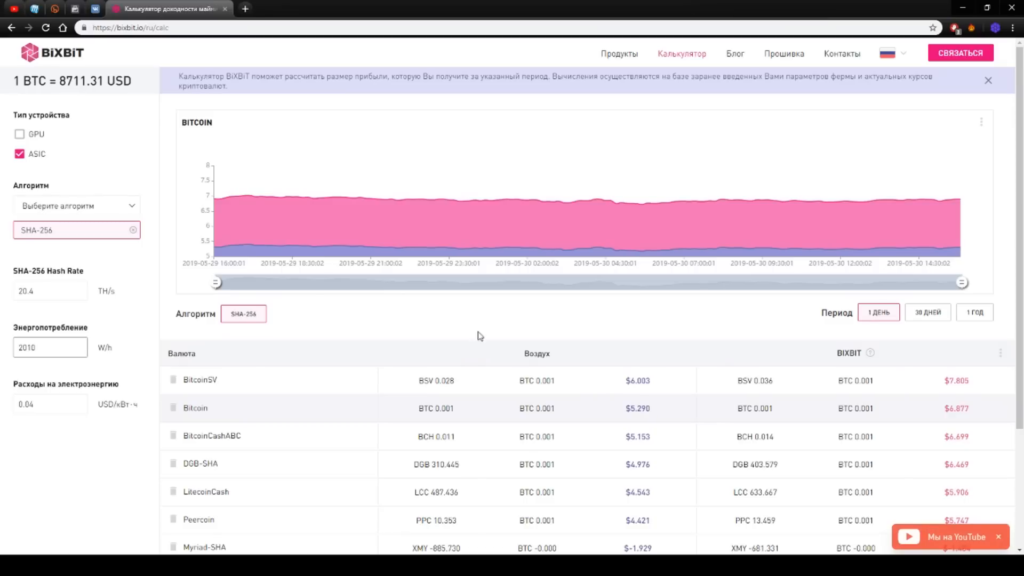
pyautogui.moveTo(480, 320)
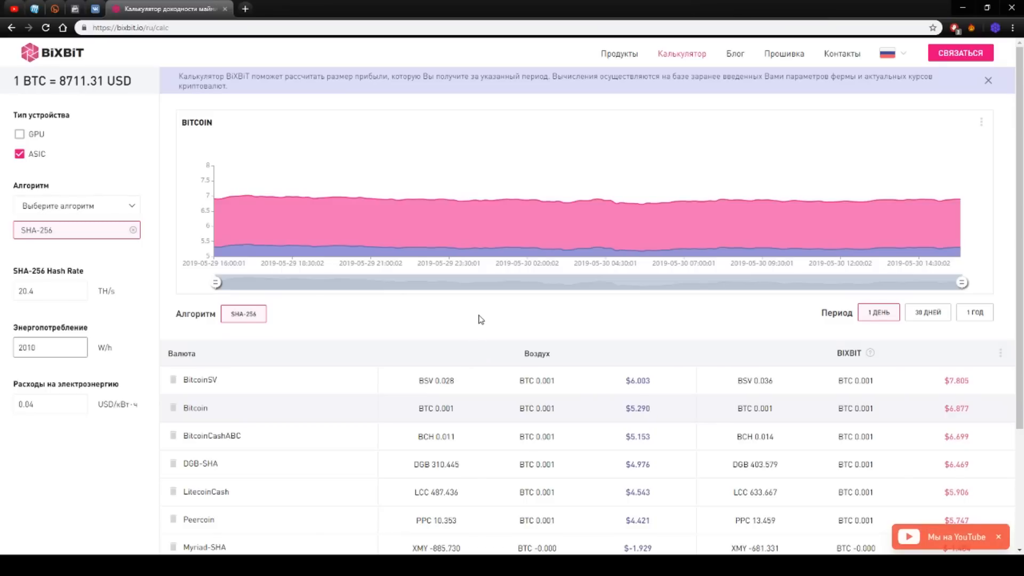
pyautogui.moveTo(478, 318)
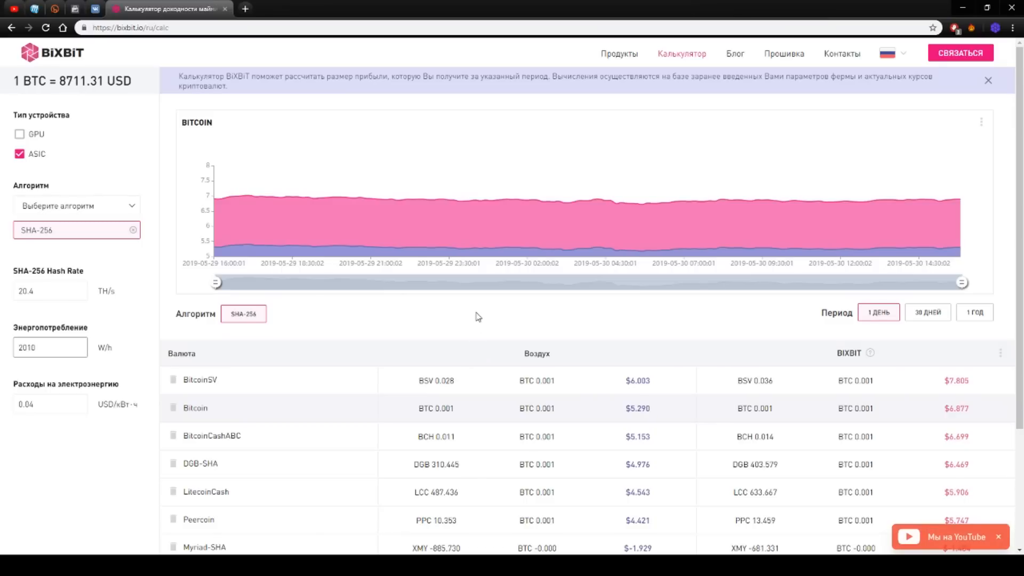